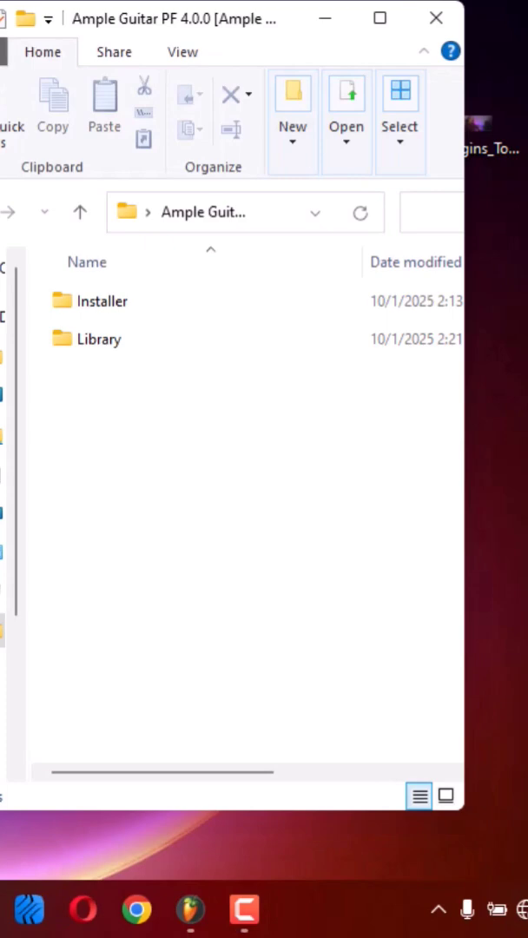
- Browse into Installer > Win and run the Installer program for Ample Guitar PF
left_click(101, 300)
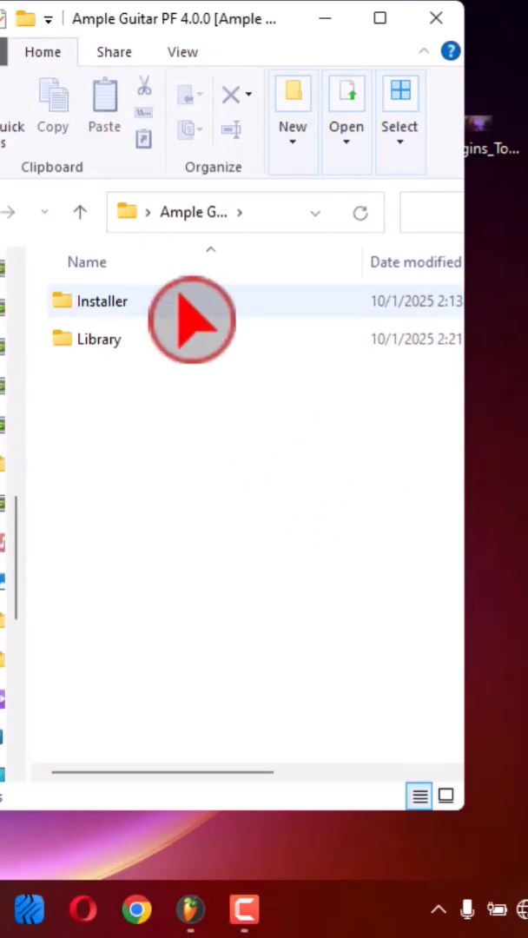
left_click(100, 300)
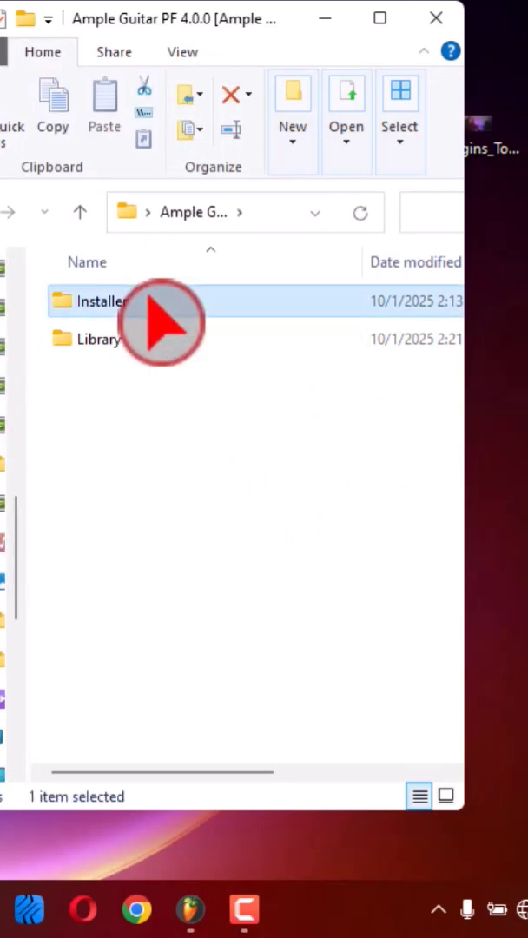
double_click(97, 300)
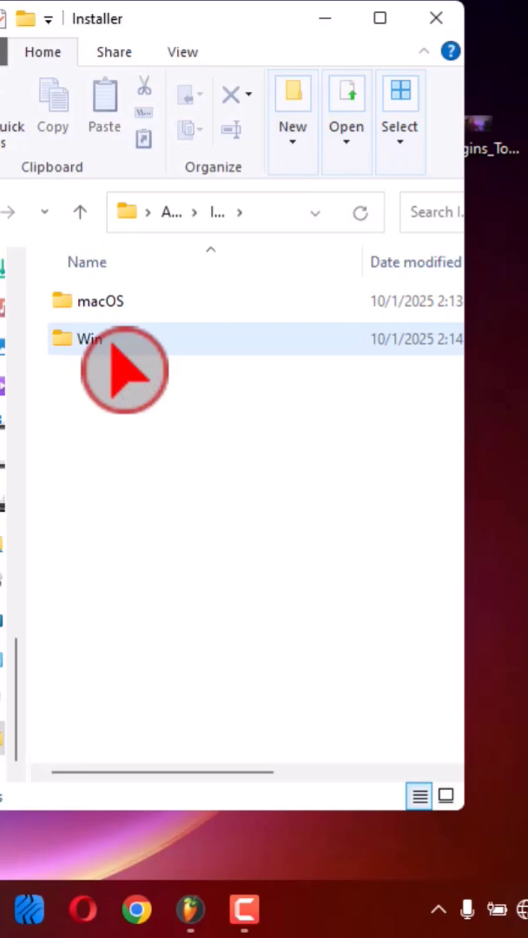
double_click(87, 337)
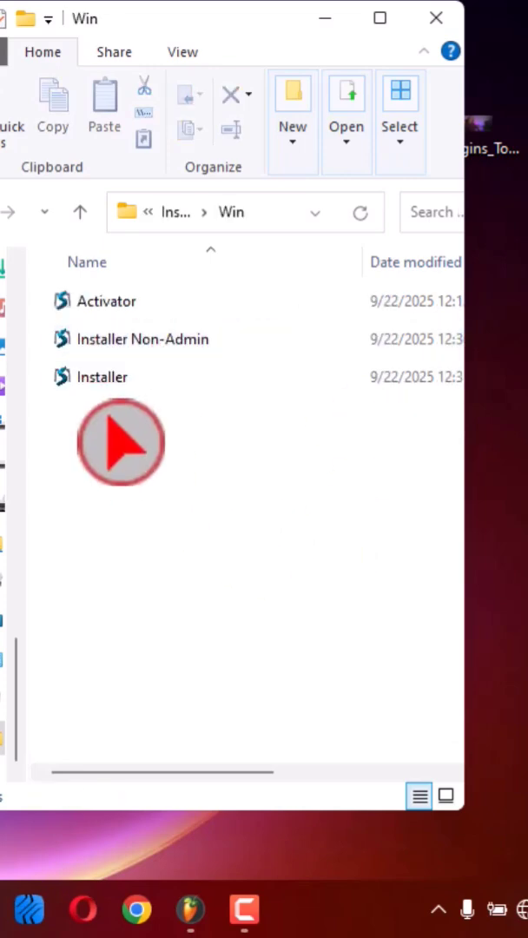
left_click(104, 377)
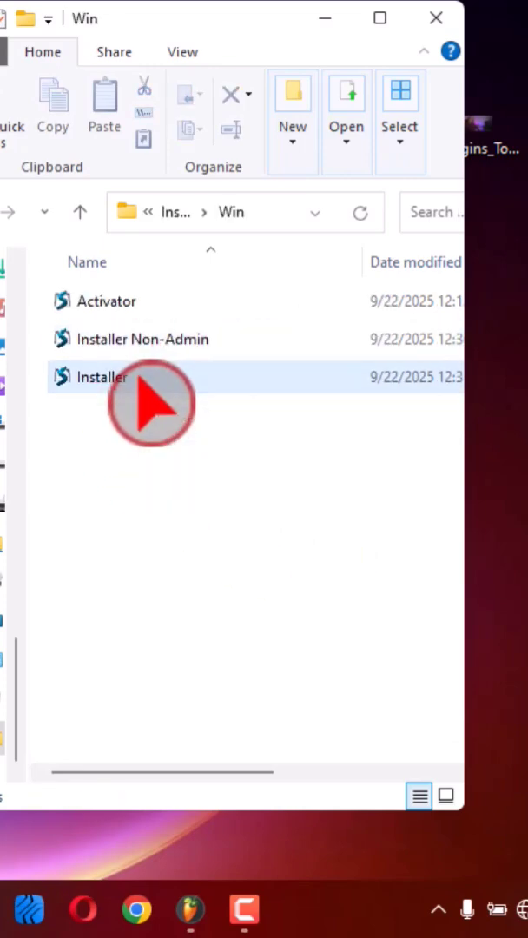
double_click(101, 375)
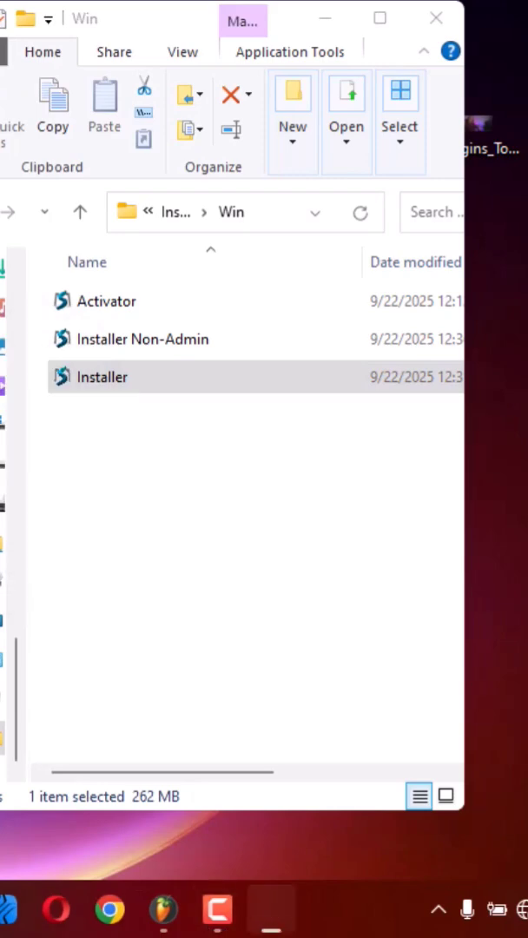
- Accept the license, keep the default install, VST and Start Menu folders, and install the plugin
double_click(102, 375)
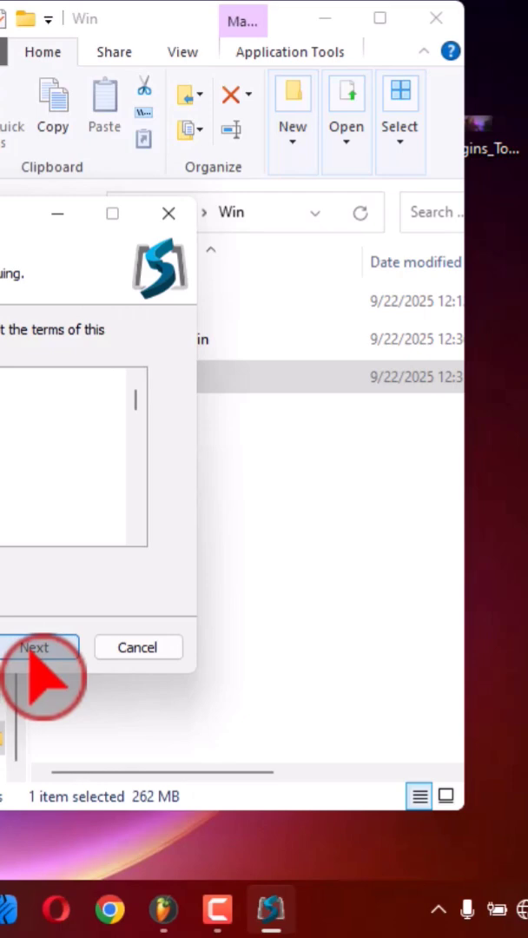
left_click(36, 646)
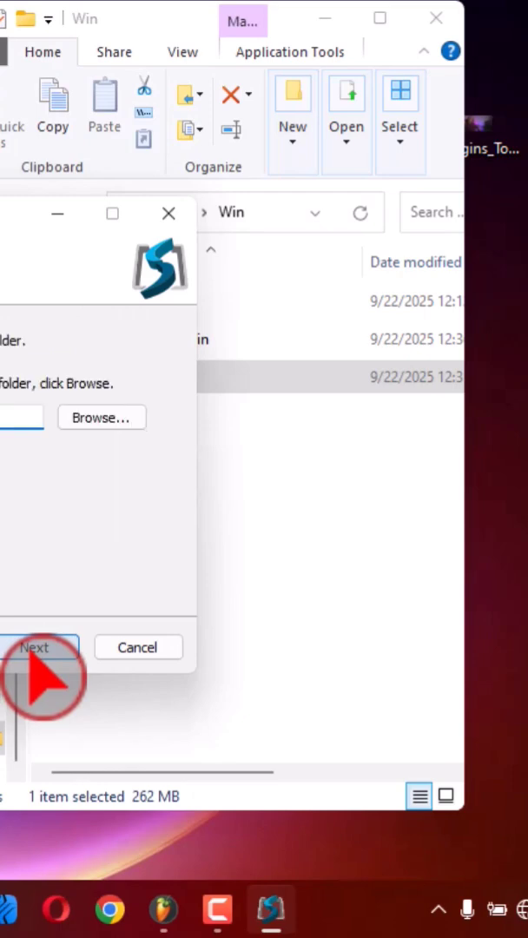
left_click(35, 646)
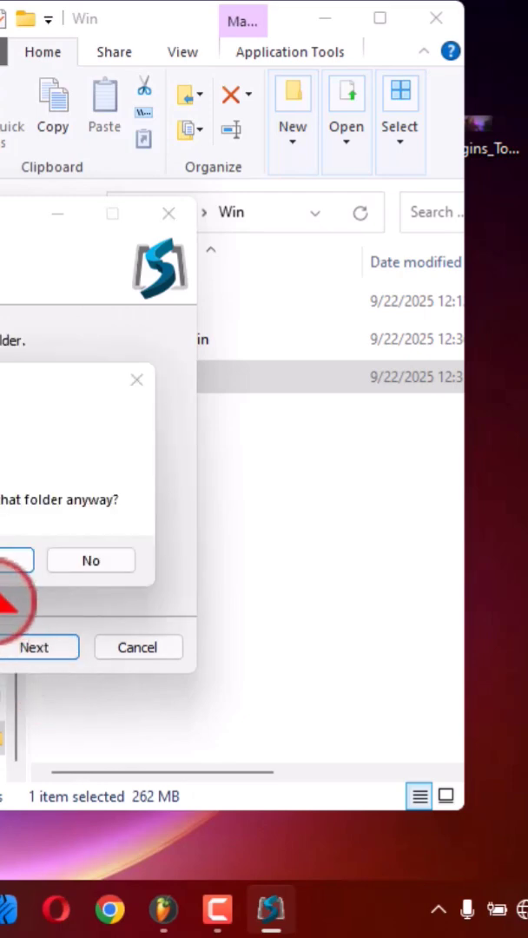
left_click(91, 559)
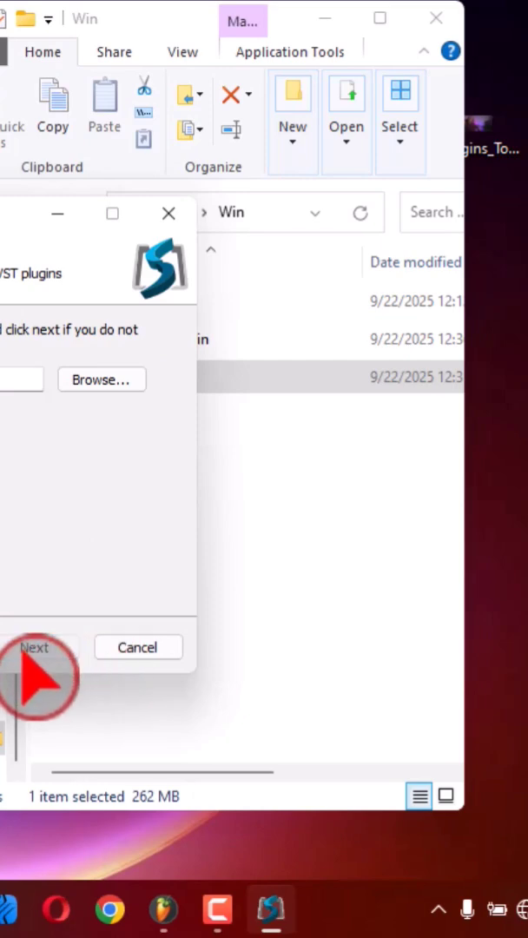
left_click(37, 646)
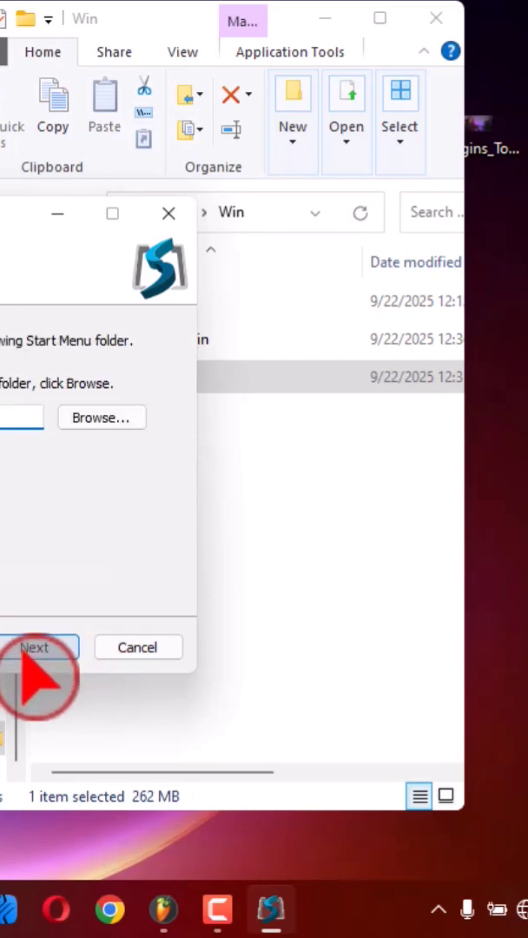
left_click(37, 646)
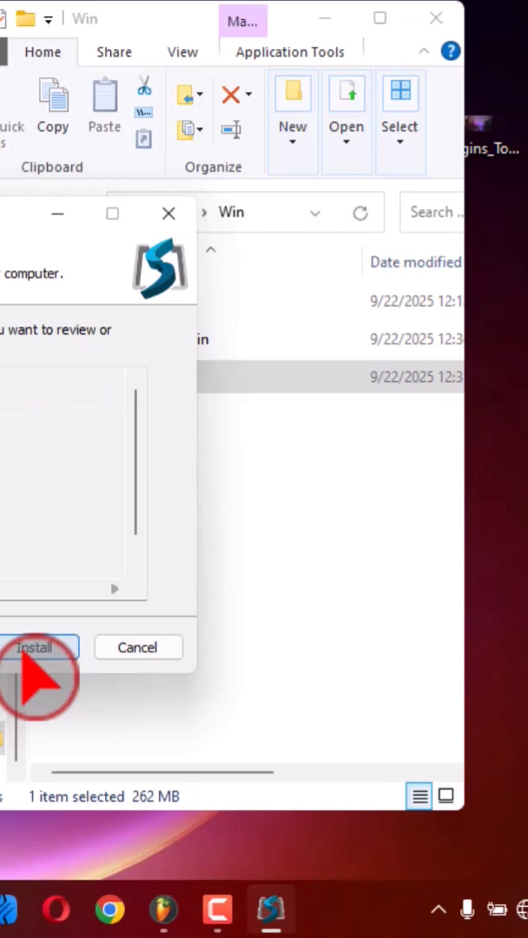
left_click(36, 646)
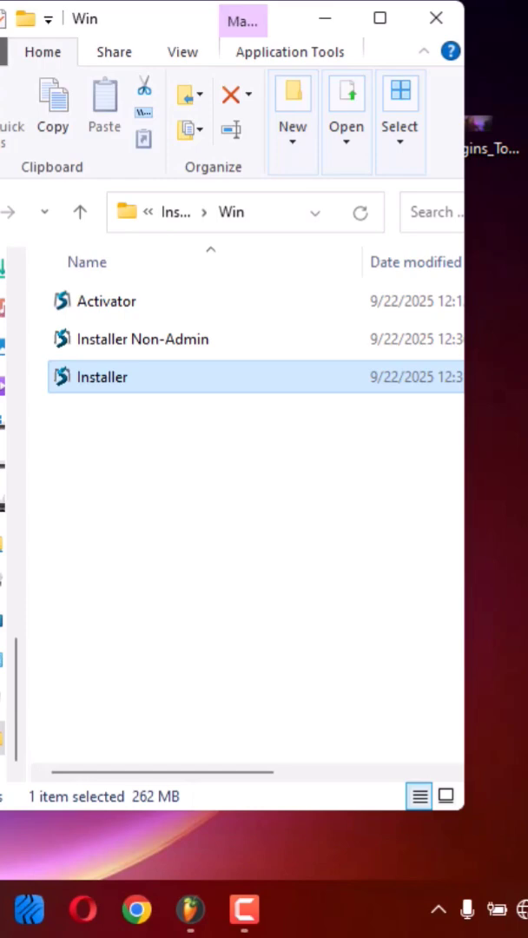
- Browse Local Disk (D:) to the folder holding Activator and AmpleSoundKeyCodes
left_click(105, 302)
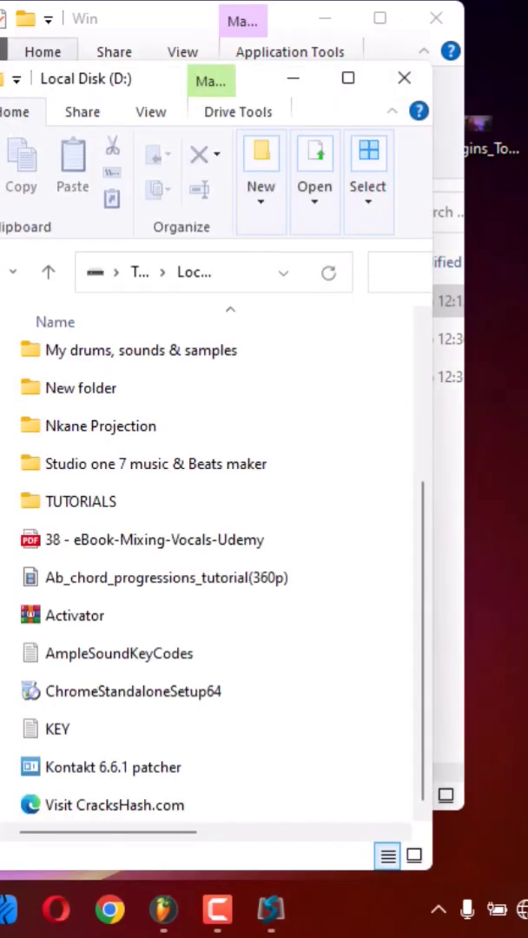
left_click(118, 653)
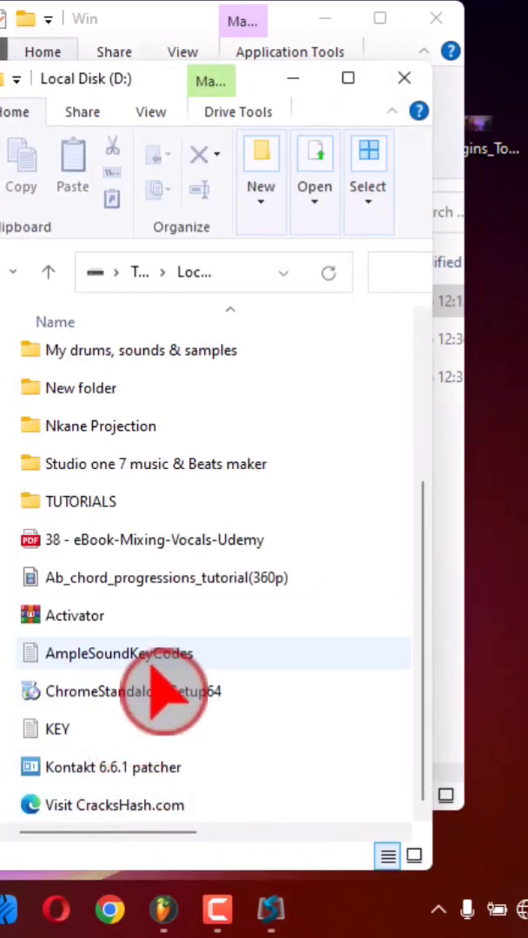
mouse_move(119, 653)
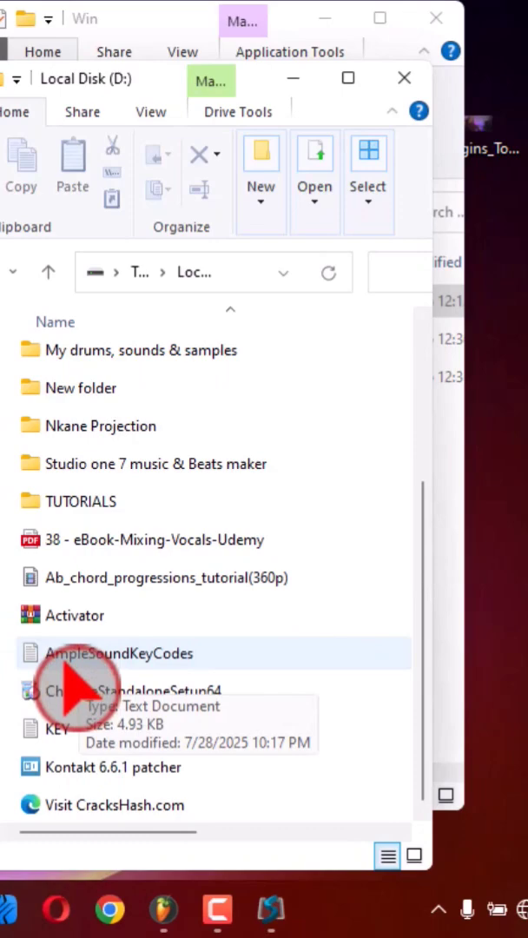